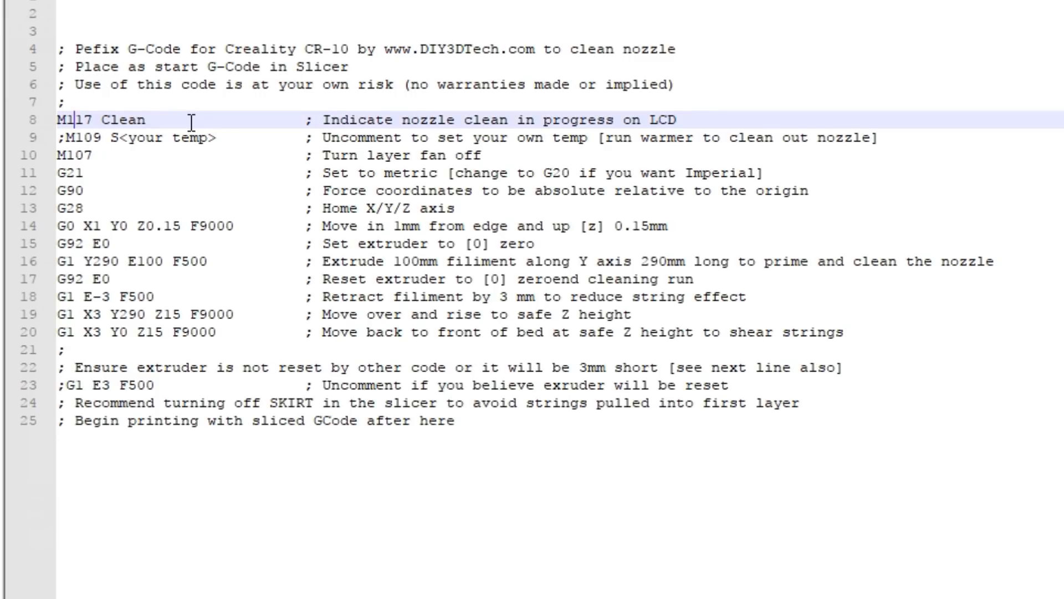
{"action": "mouse_move", "coordinate": [171, 128]}
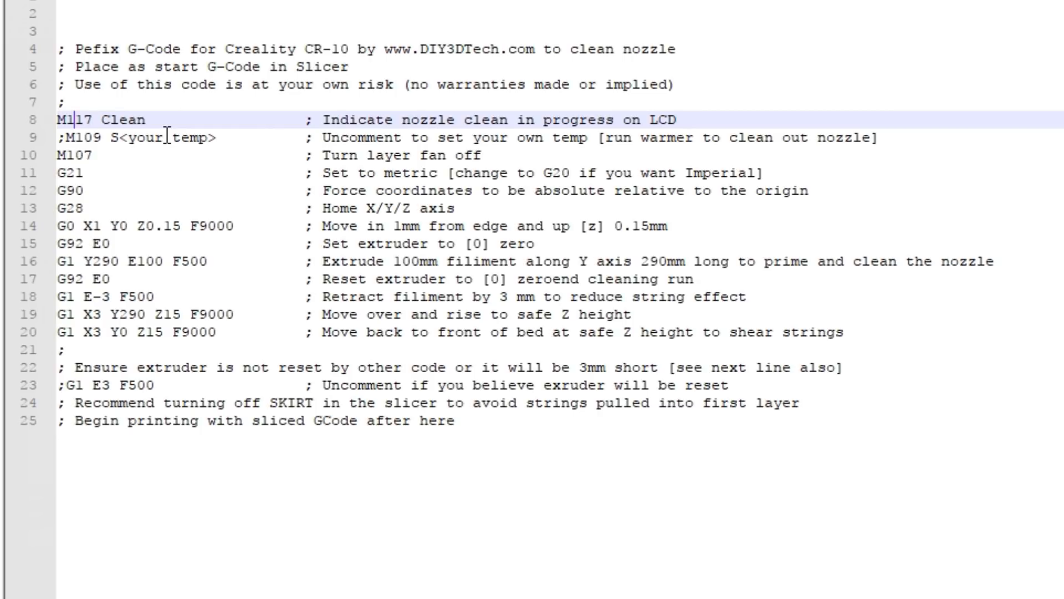
{"action": "mouse_move", "coordinate": [137, 156]}
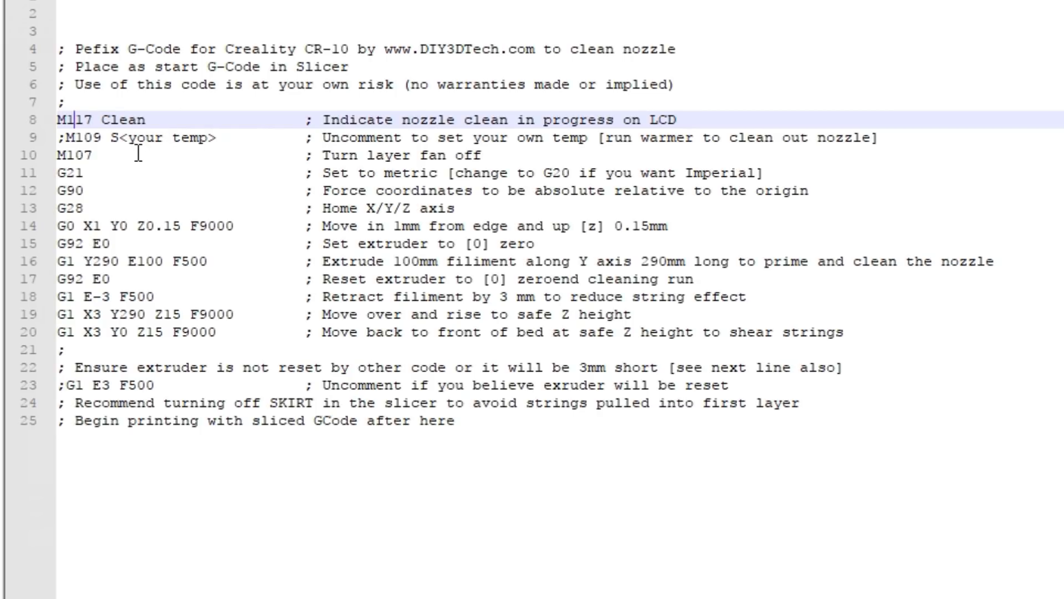
- Point out the script lines in turn: fan off, G90 absolute, G28 homing, 0.15mm move, G92 E0 and the next lines
{"action": "left_click", "coordinate": [135, 156]}
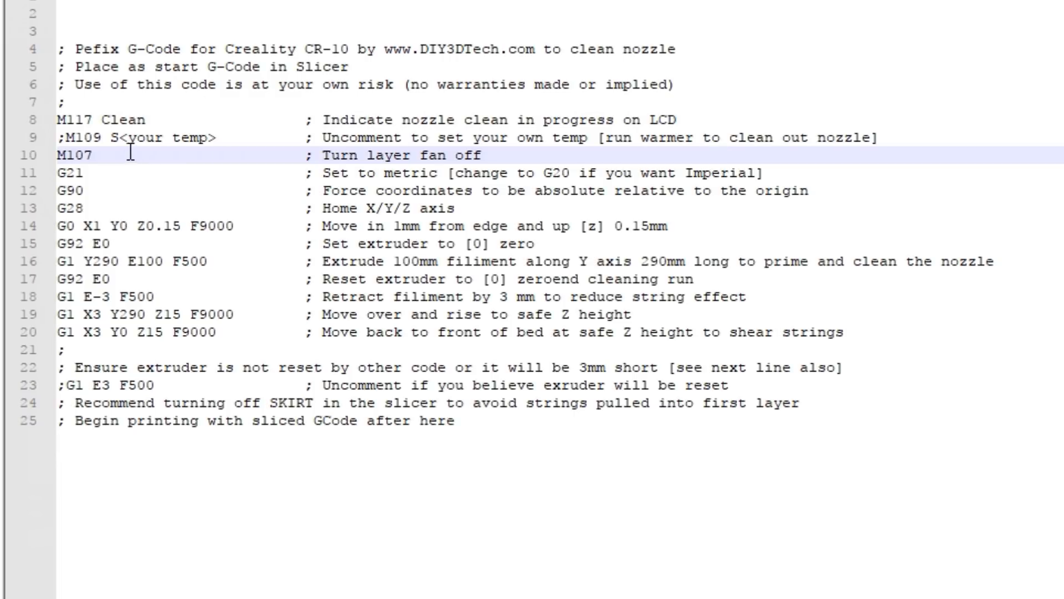
{"action": "left_click", "coordinate": [122, 173]}
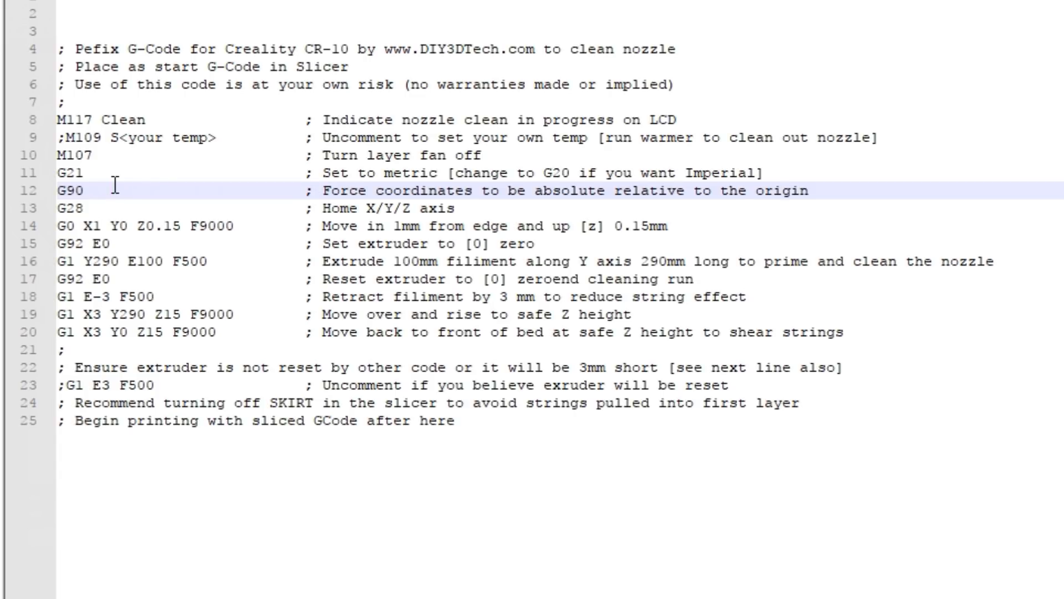
{"action": "left_click", "coordinate": [109, 208]}
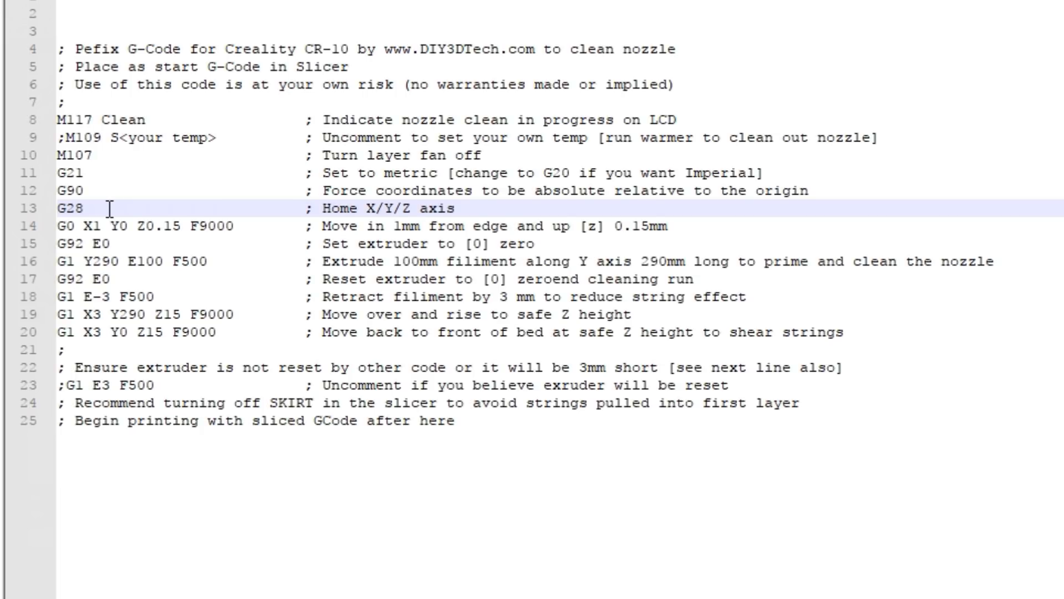
{"action": "mouse_move", "coordinate": [286, 222]}
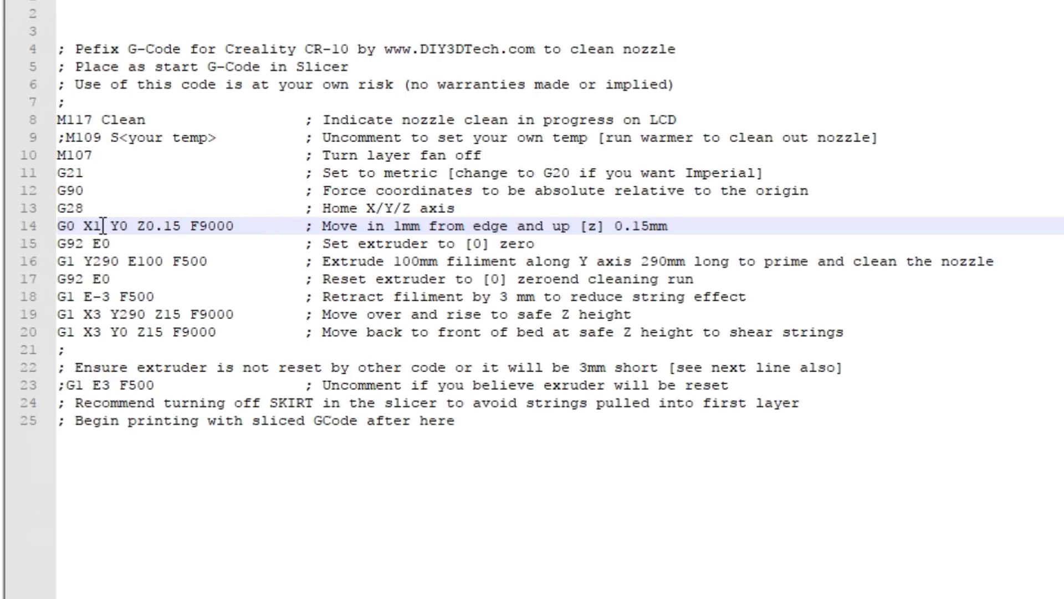
{"action": "left_click", "coordinate": [138, 225]}
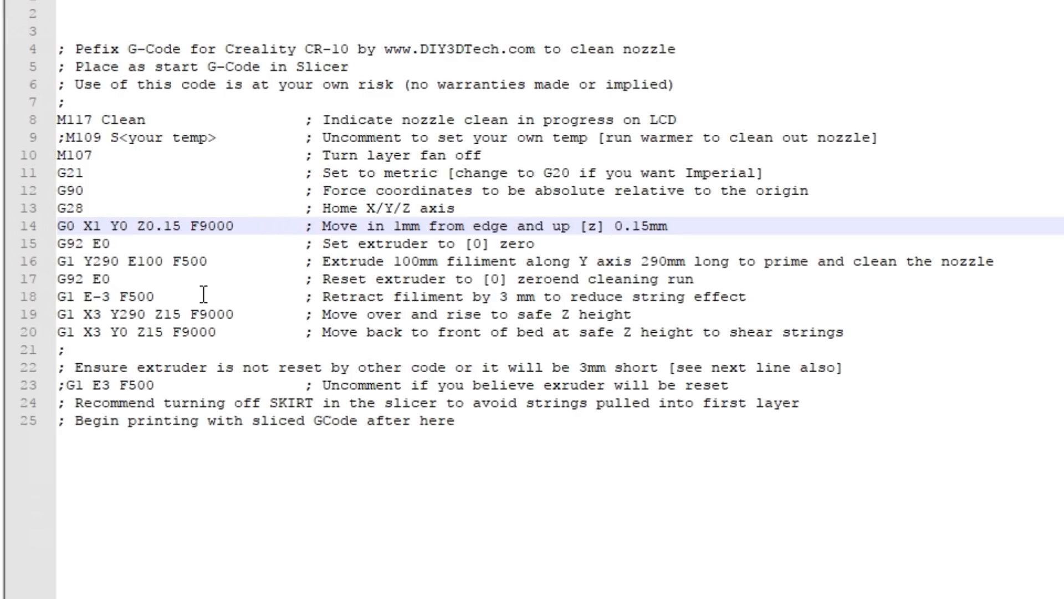
{"action": "mouse_move", "coordinate": [206, 244]}
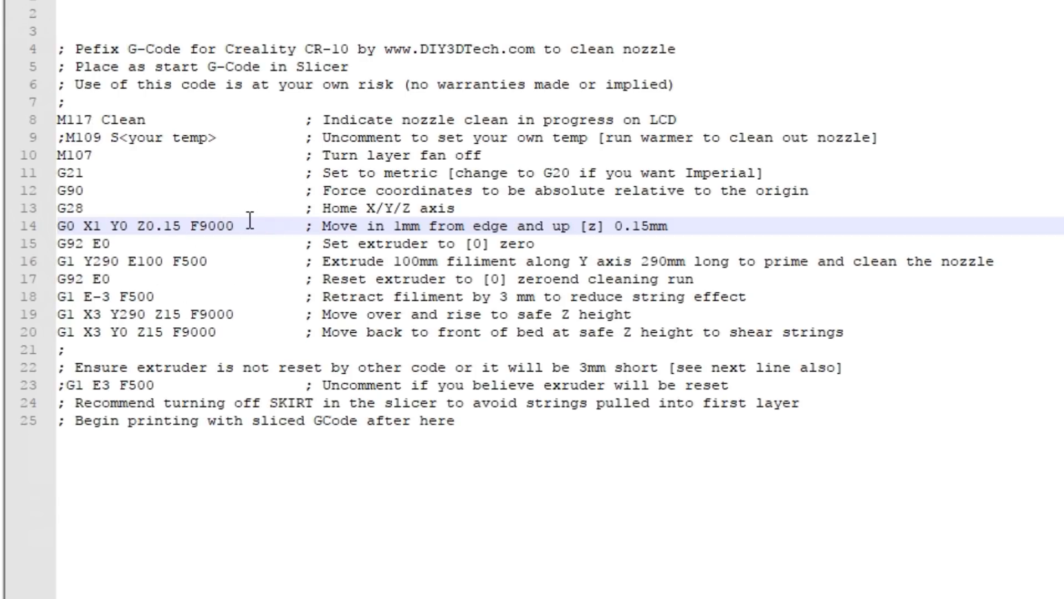
{"action": "mouse_move", "coordinate": [144, 238]}
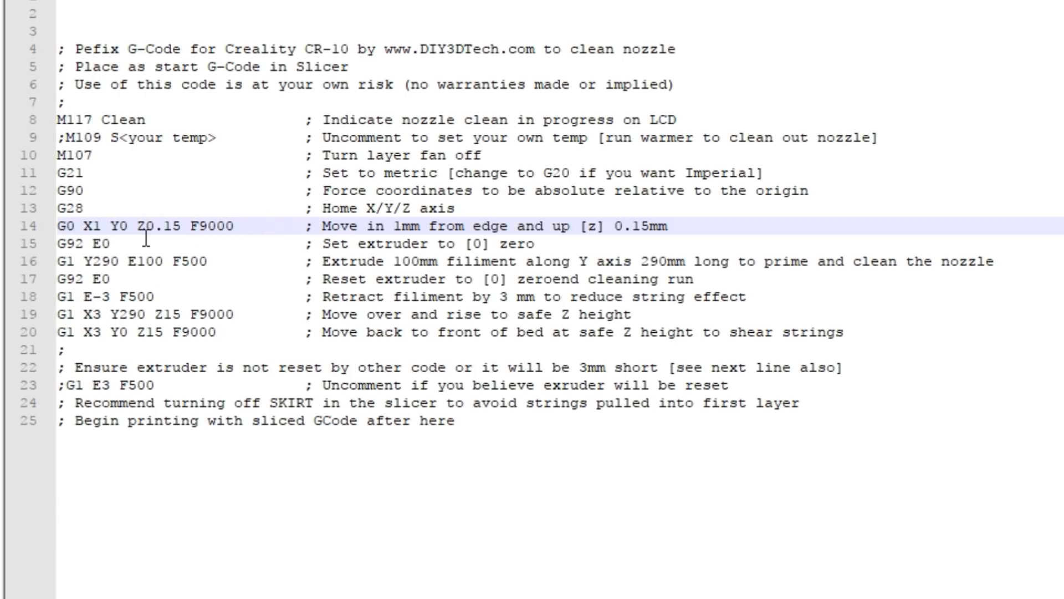
{"action": "left_click", "coordinate": [132, 244]}
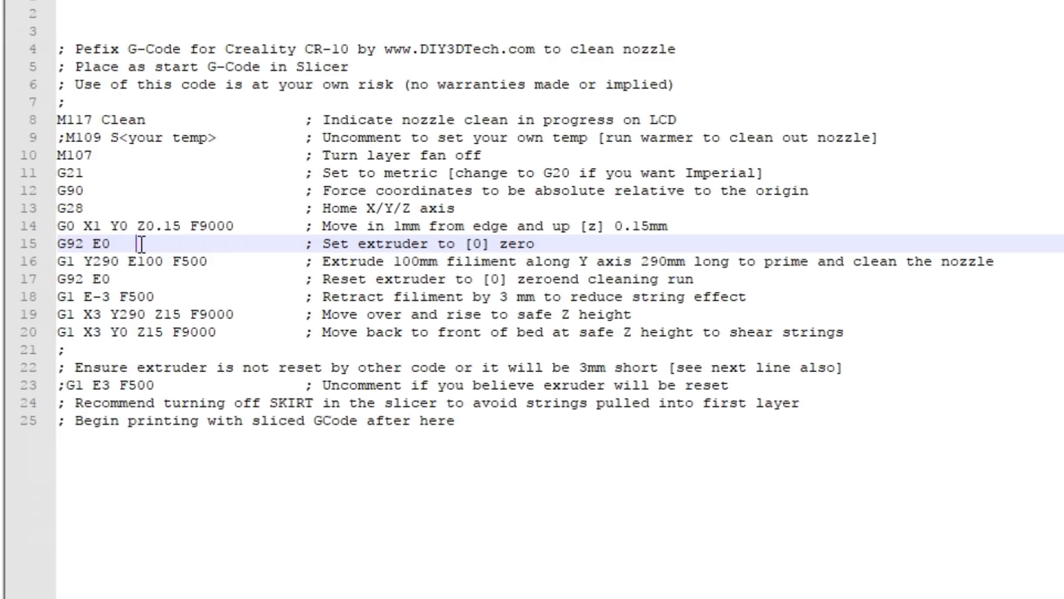
{"action": "mouse_move", "coordinate": [222, 271]}
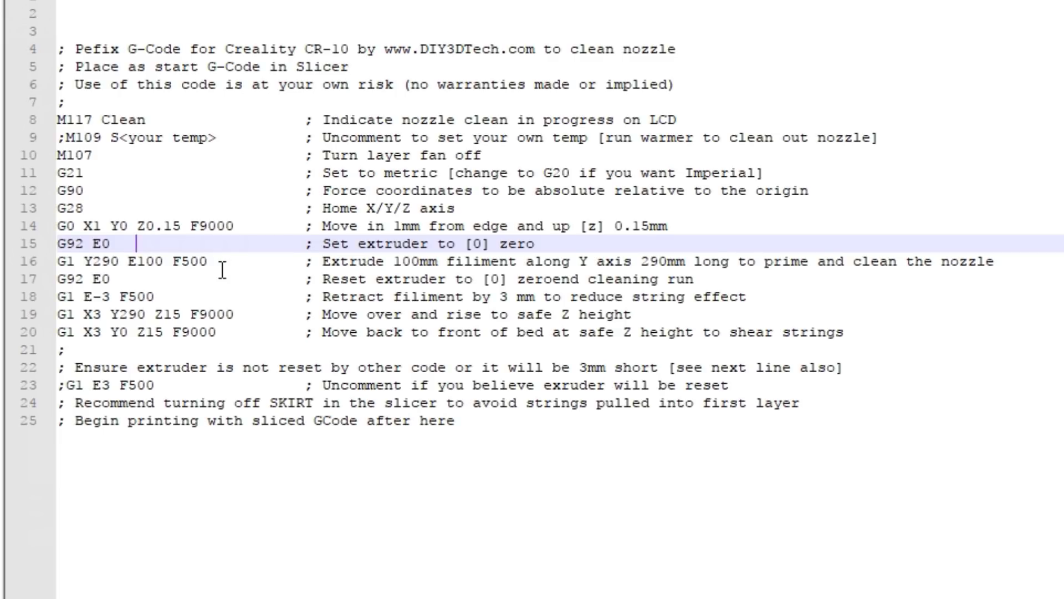
{"action": "left_click", "coordinate": [221, 262]}
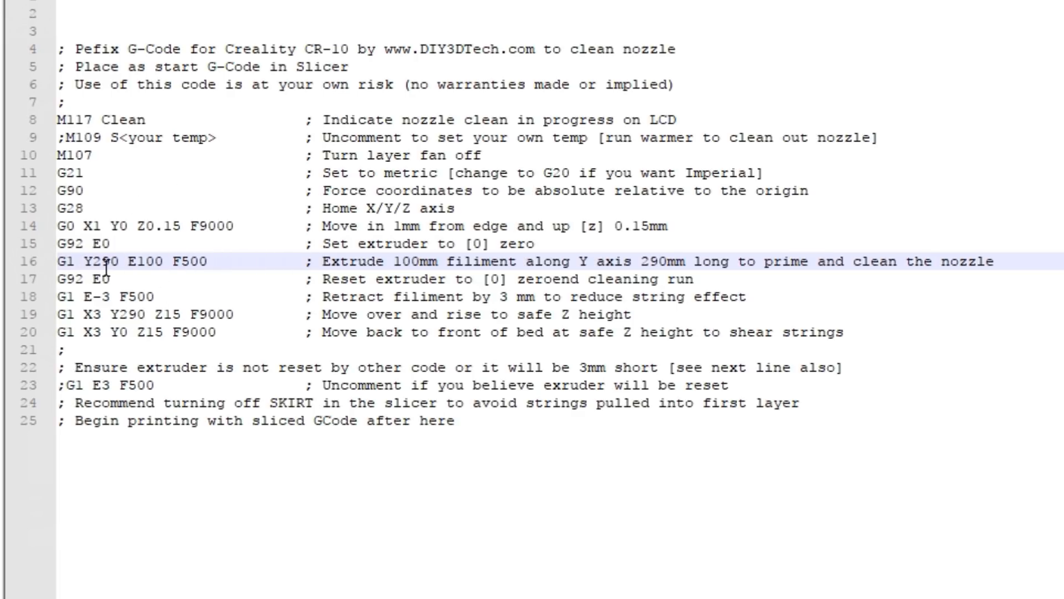
{"action": "mouse_move", "coordinate": [140, 323]}
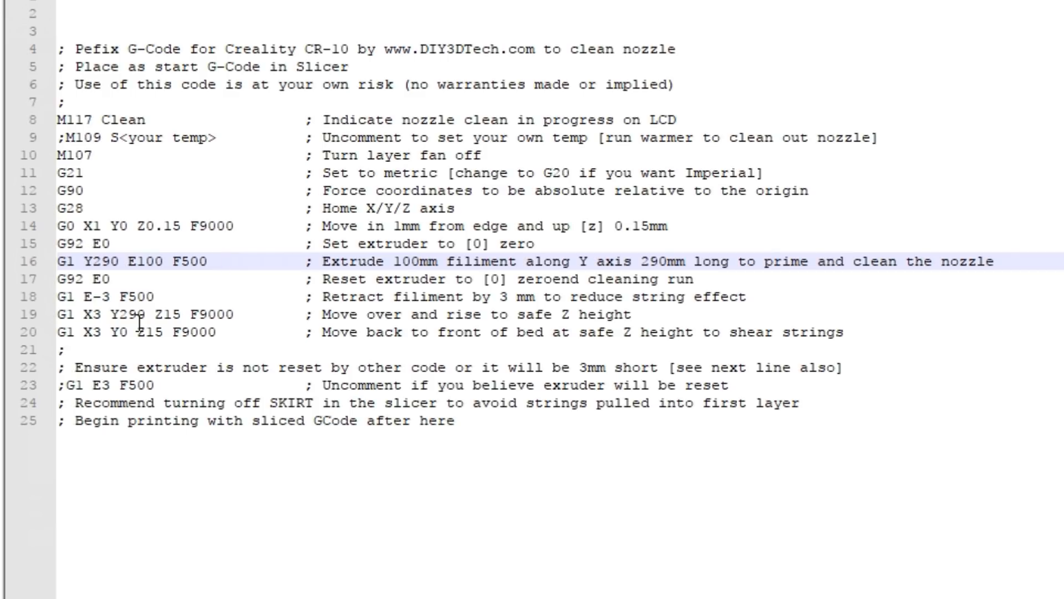
{"action": "mouse_move", "coordinate": [109, 231]}
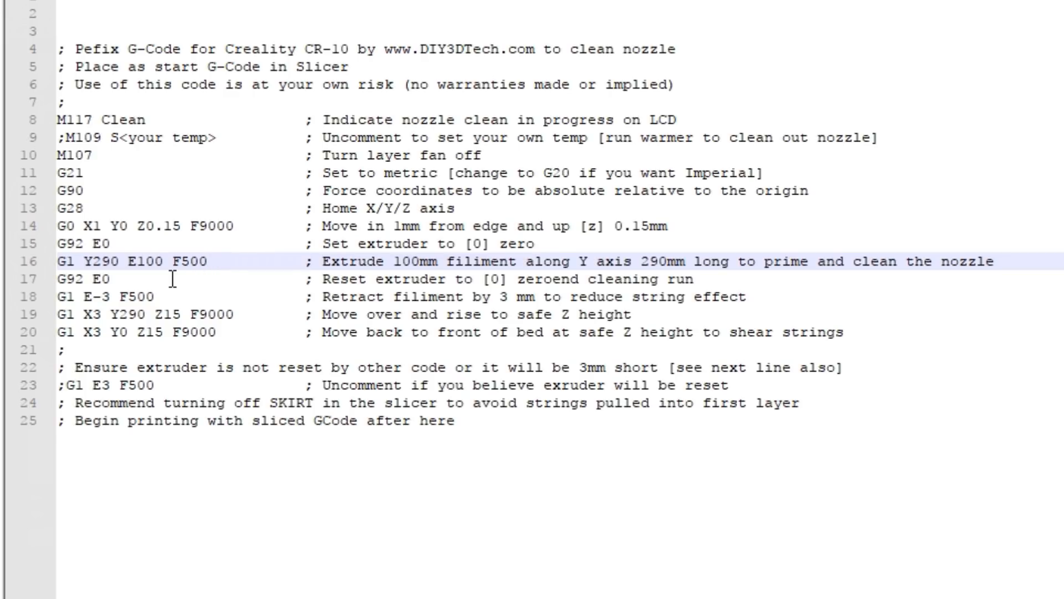
{"action": "left_click", "coordinate": [173, 278]}
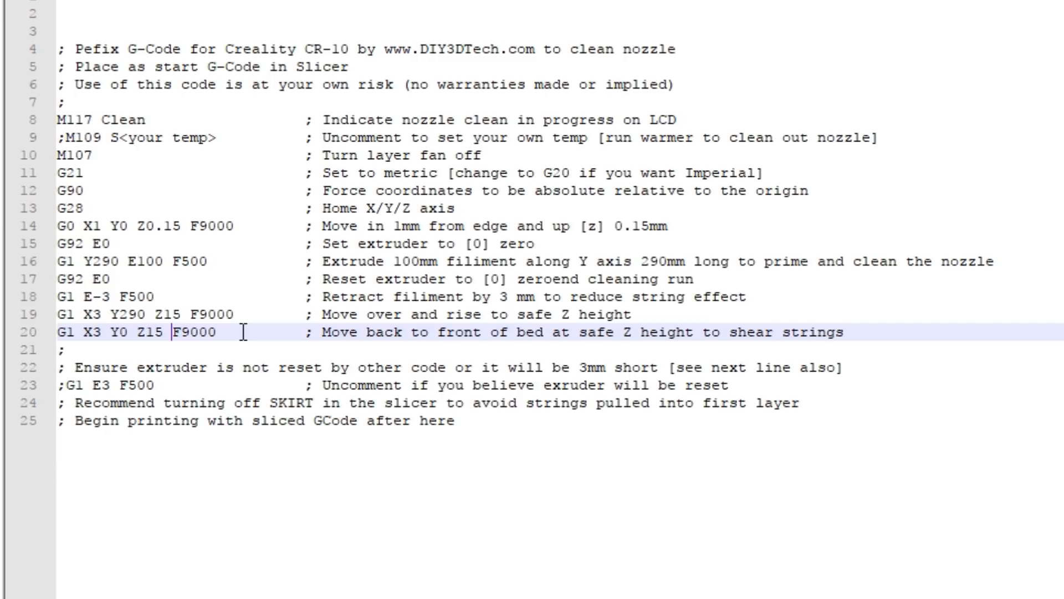
{"action": "mouse_move", "coordinate": [118, 297]}
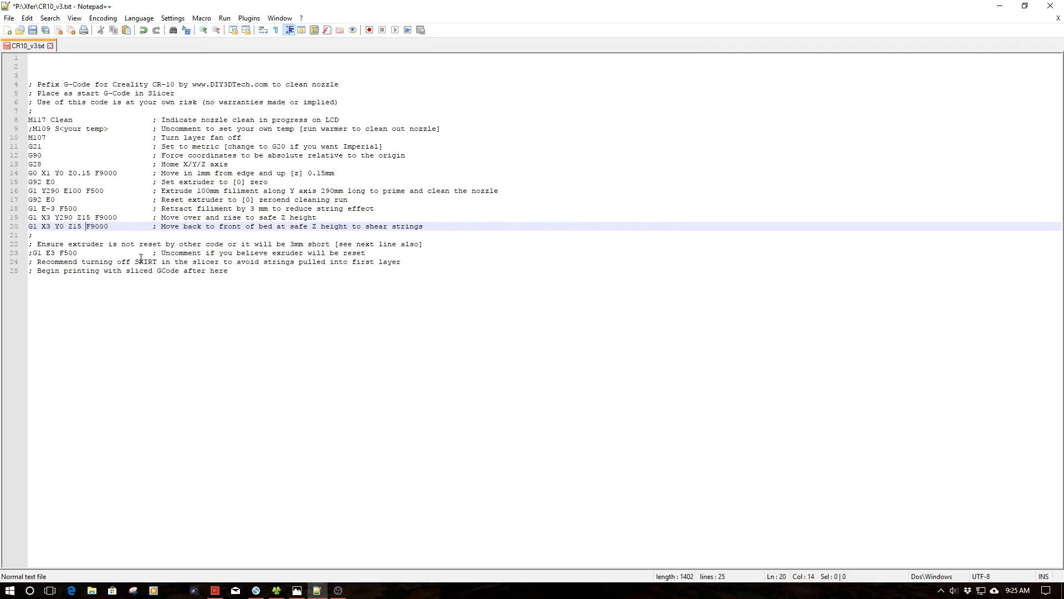
{"action": "mouse_move", "coordinate": [217, 469]}
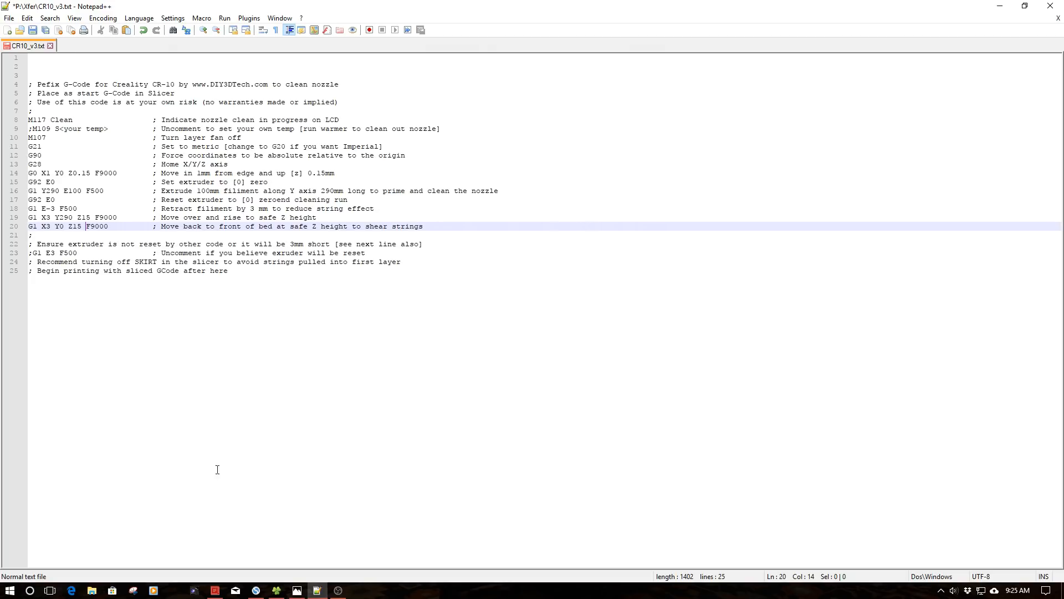
{"action": "mouse_move", "coordinate": [295, 589]}
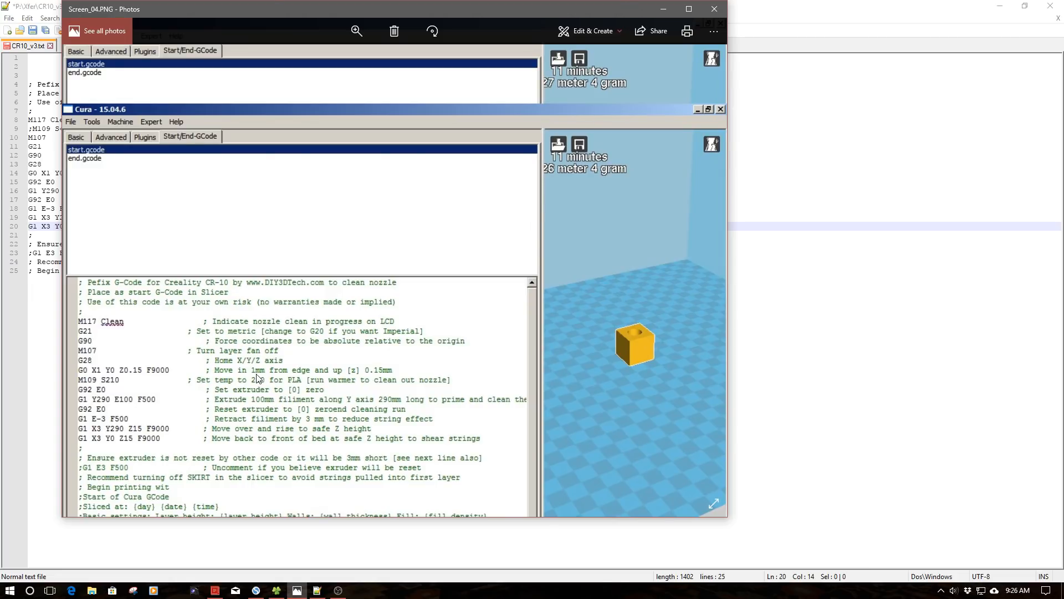
{"action": "mouse_move", "coordinate": [113, 207]}
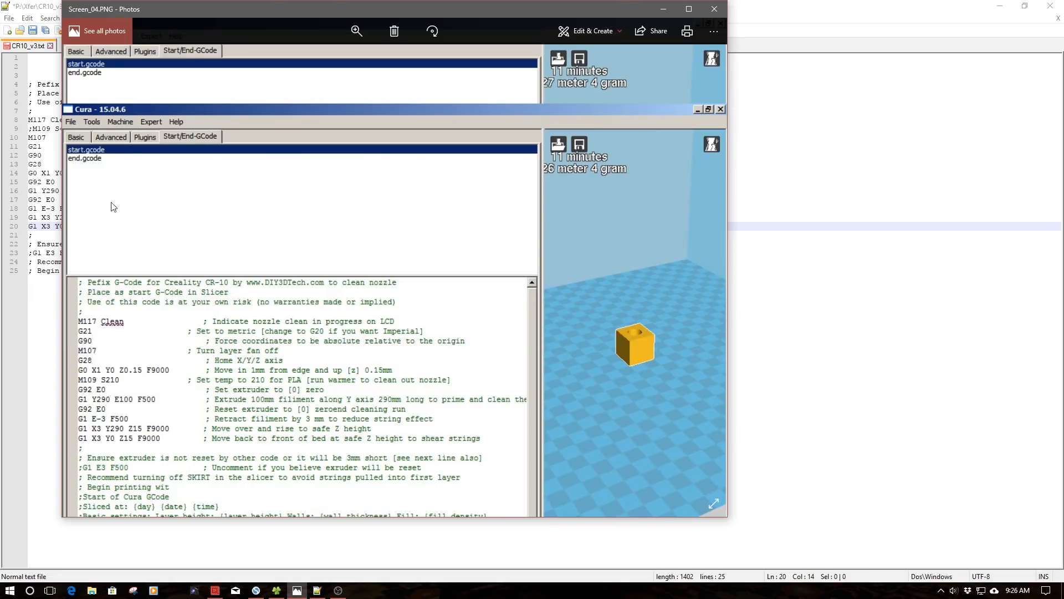
{"action": "mouse_move", "coordinate": [88, 157]}
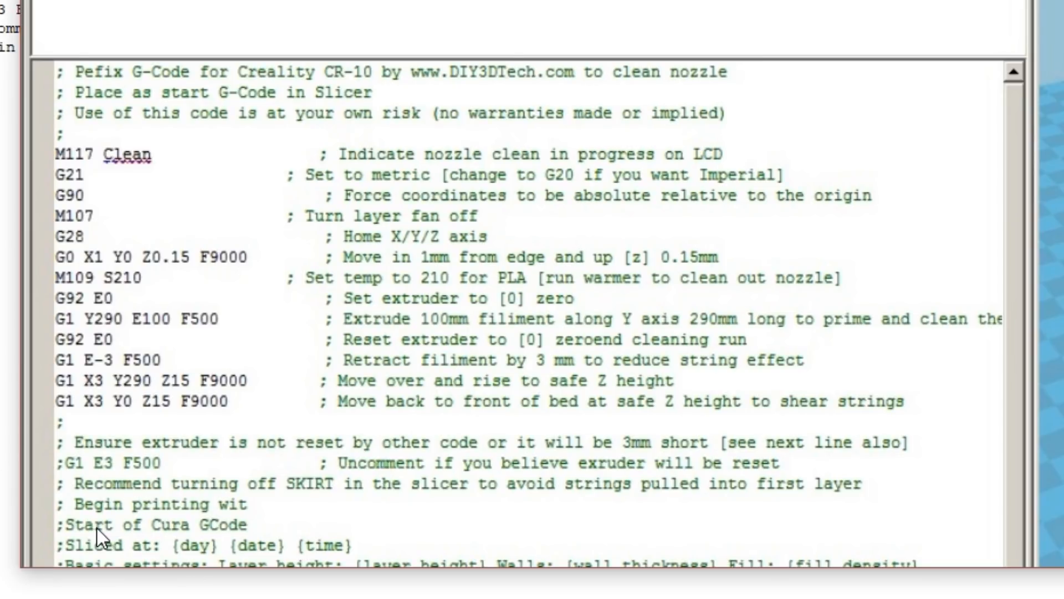
{"action": "mouse_move", "coordinate": [127, 558]}
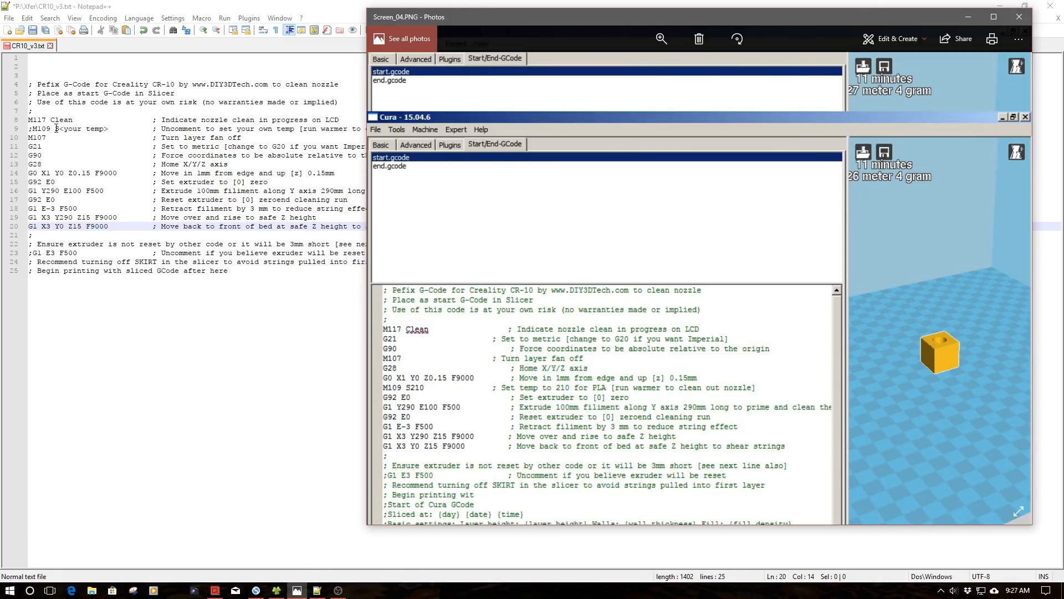
{"action": "mouse_move", "coordinate": [460, 373]}
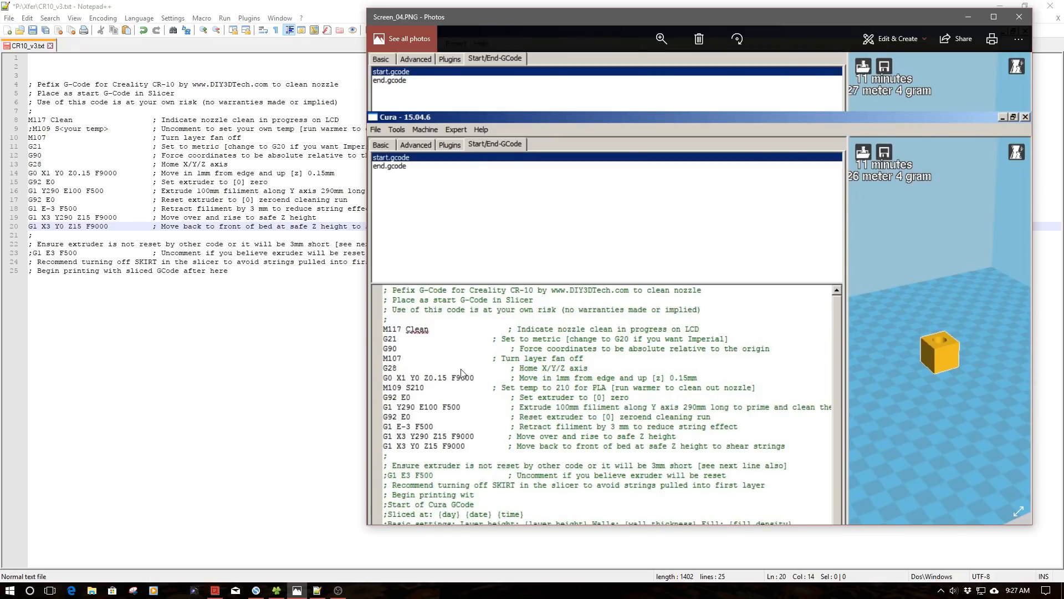
{"action": "mouse_move", "coordinate": [254, 368]}
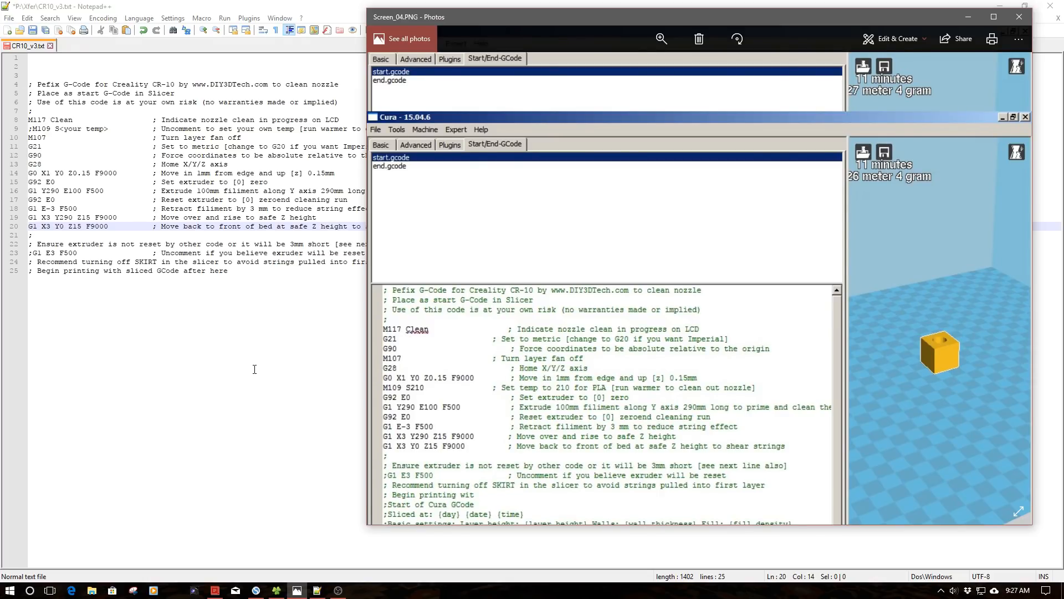